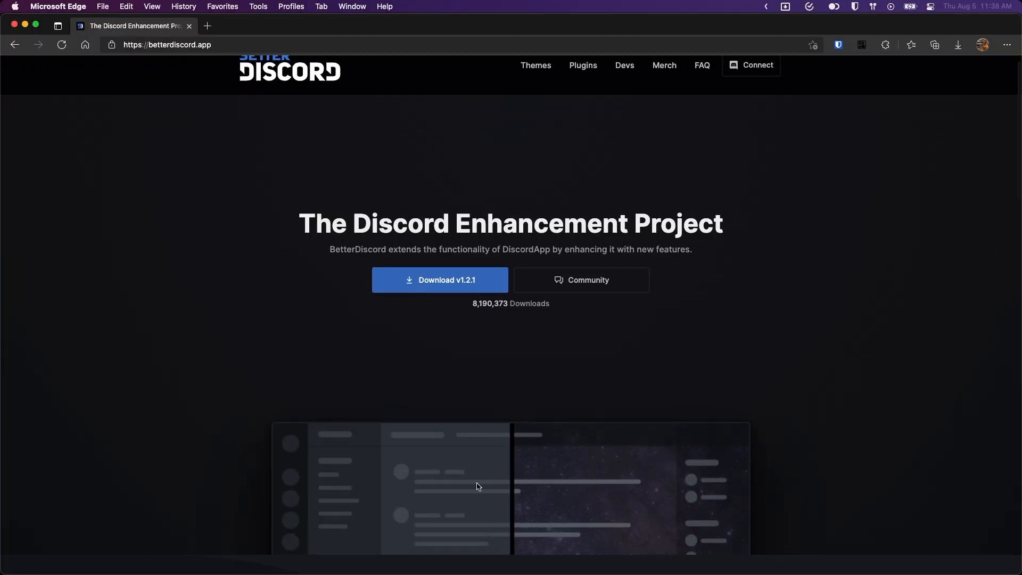
mouse_move(446, 313)
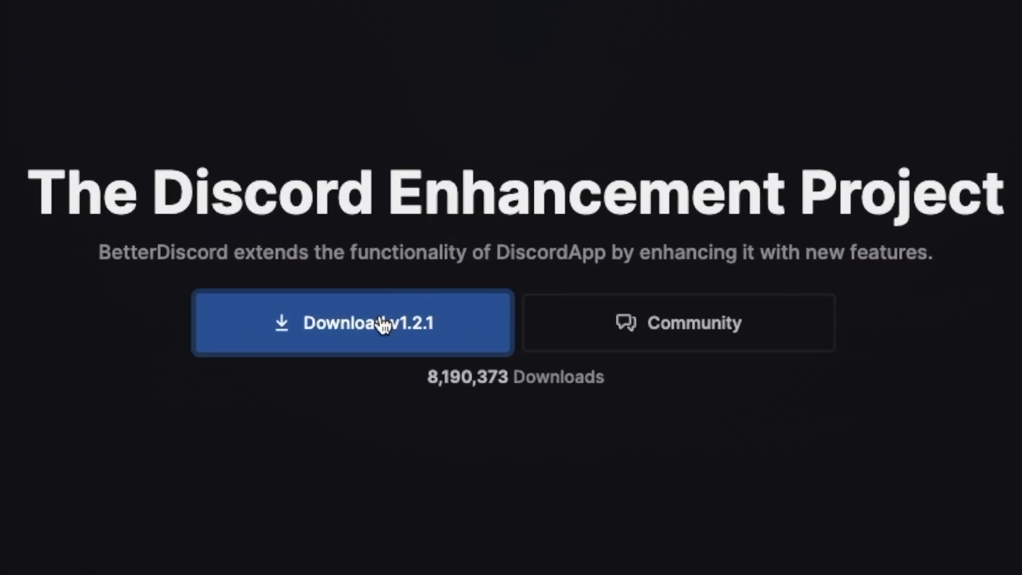
- Download the BetterDiscord v1.2.1 installer and proceed with the Install BetterDiscord option
left_click(353, 322)
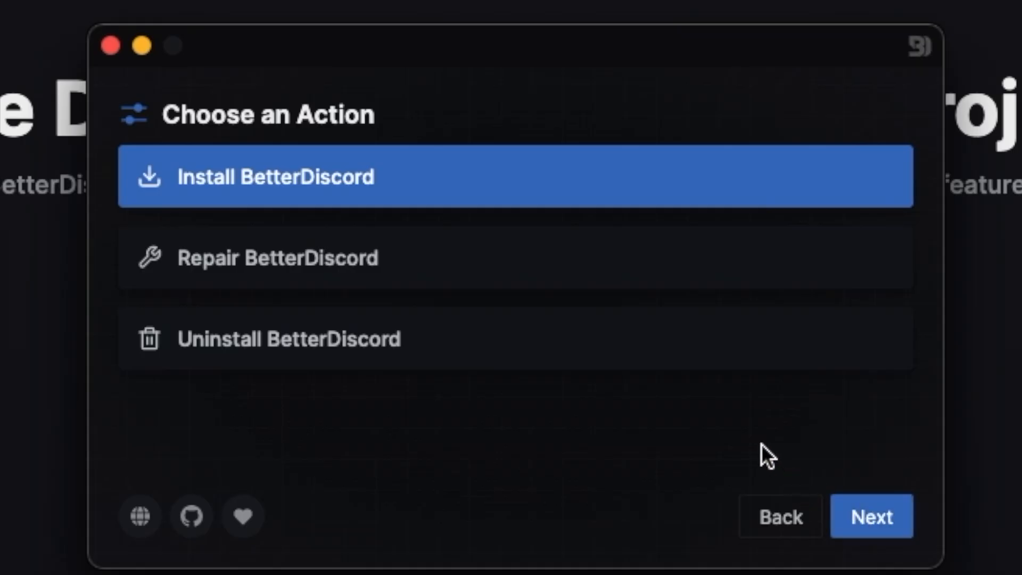
left_click(871, 516)
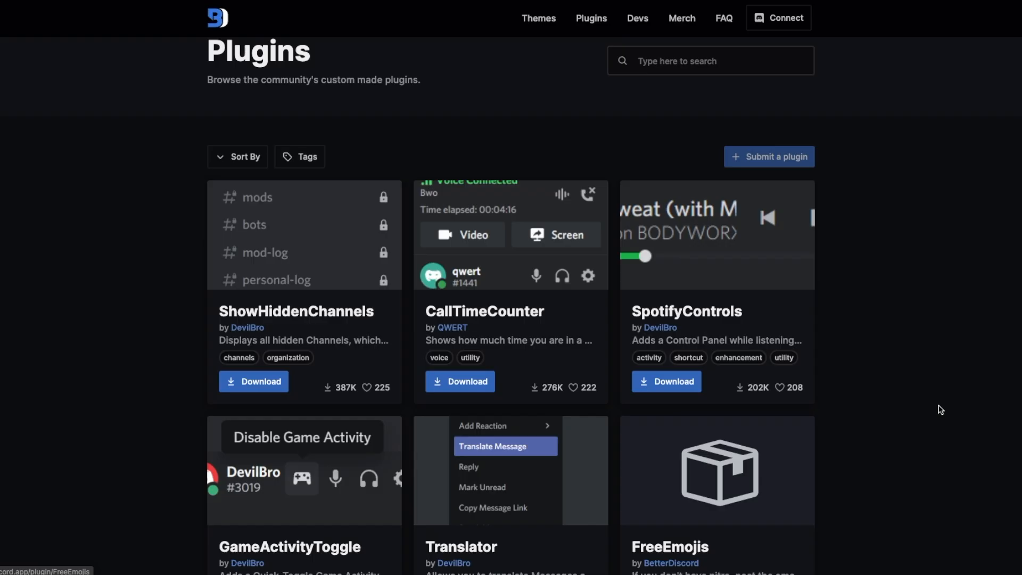
- Download the CallTimeCounter plugin from the BetterDiscord plugin catalogue
scroll("down", 3)
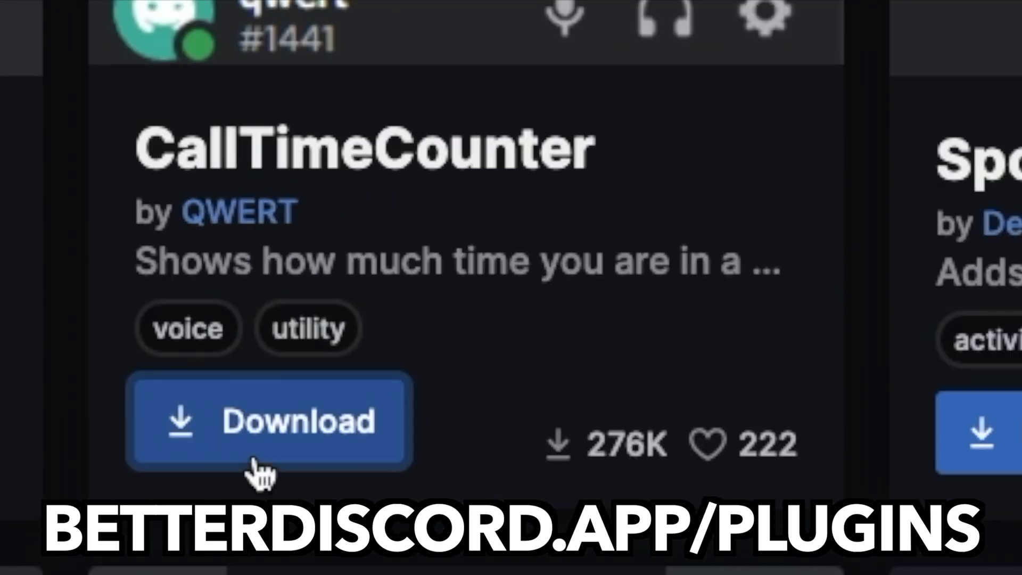
left_click(267, 421)
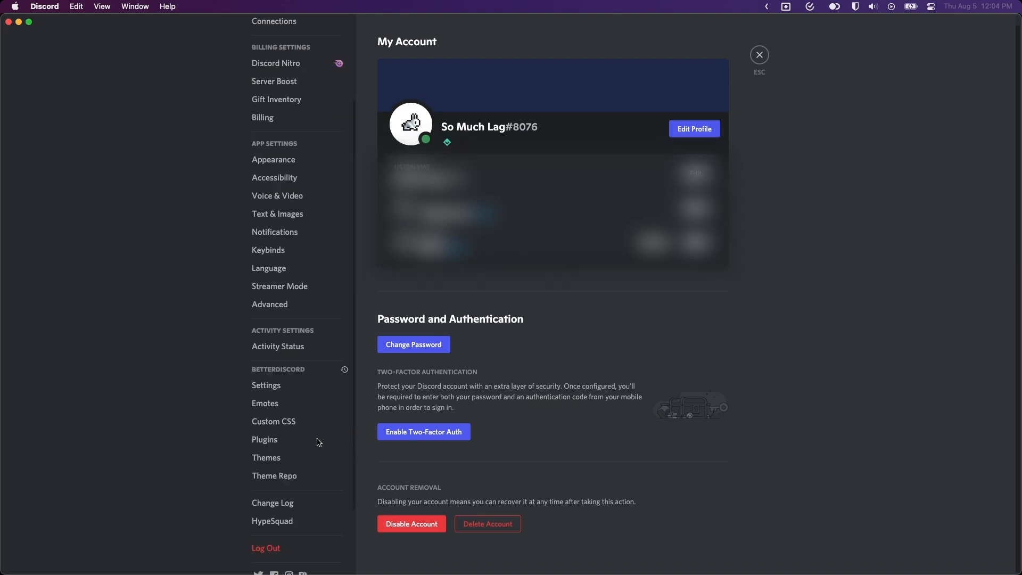
- Show the installed BetterDiscord plugins in User Settings and open the plugins folder
scroll("down", 3)
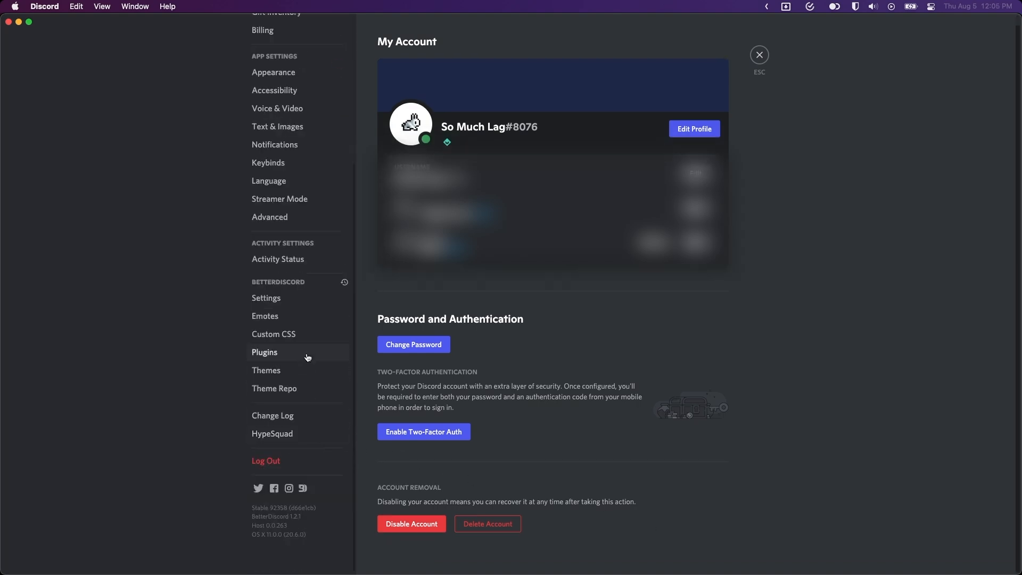
left_click(265, 352)
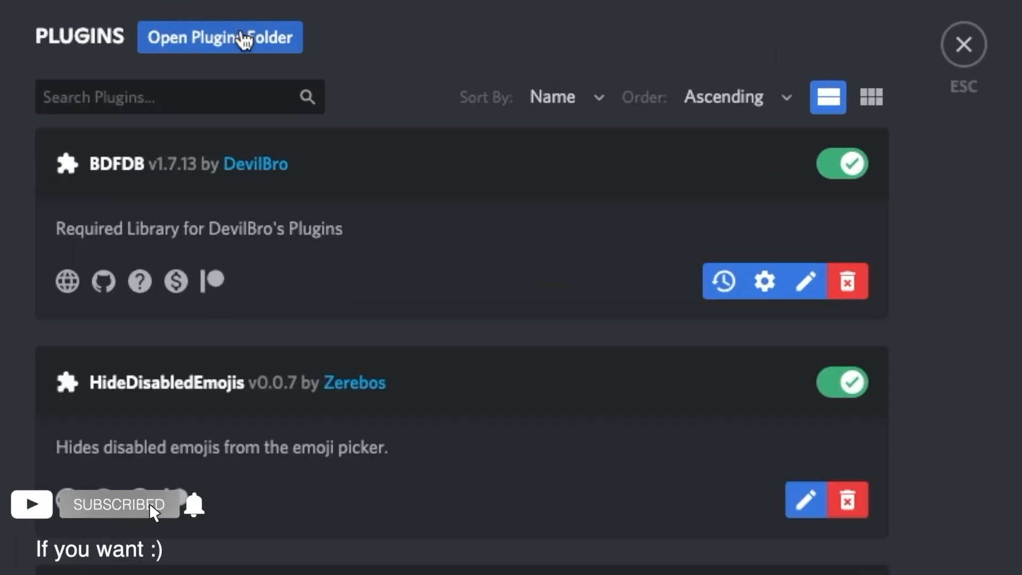
left_click(220, 38)
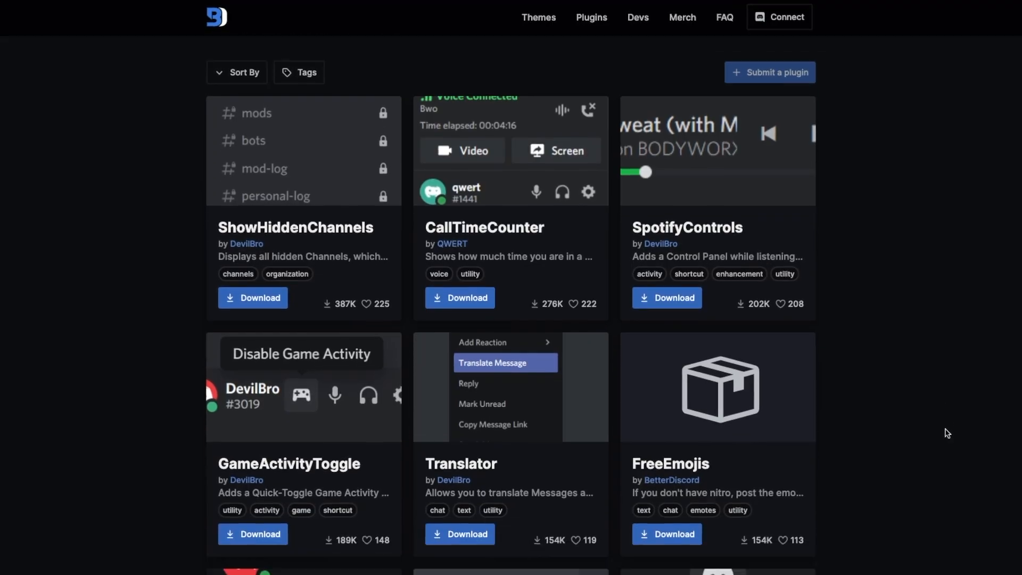
scroll("down", 3)
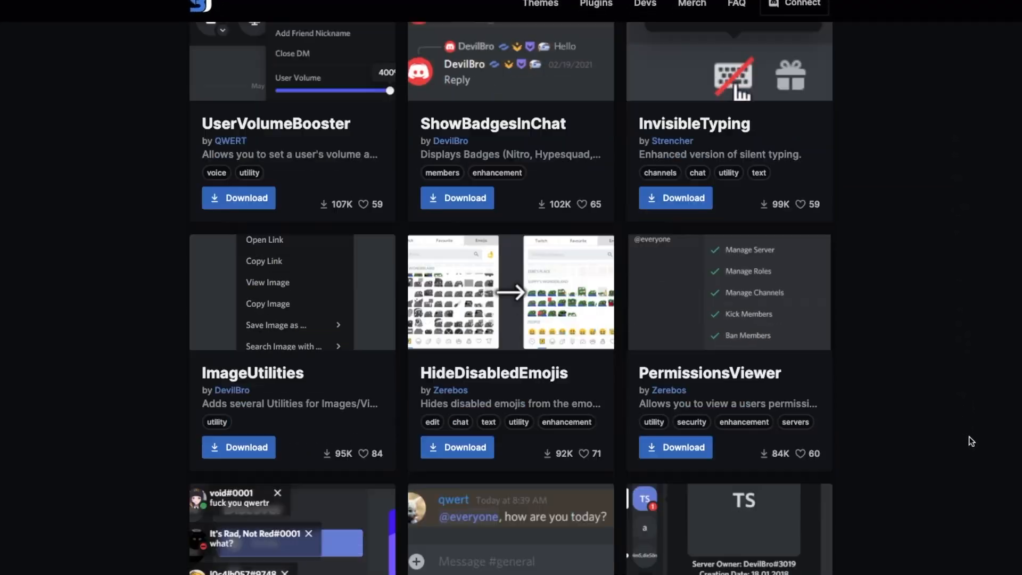
scroll("down", 3)
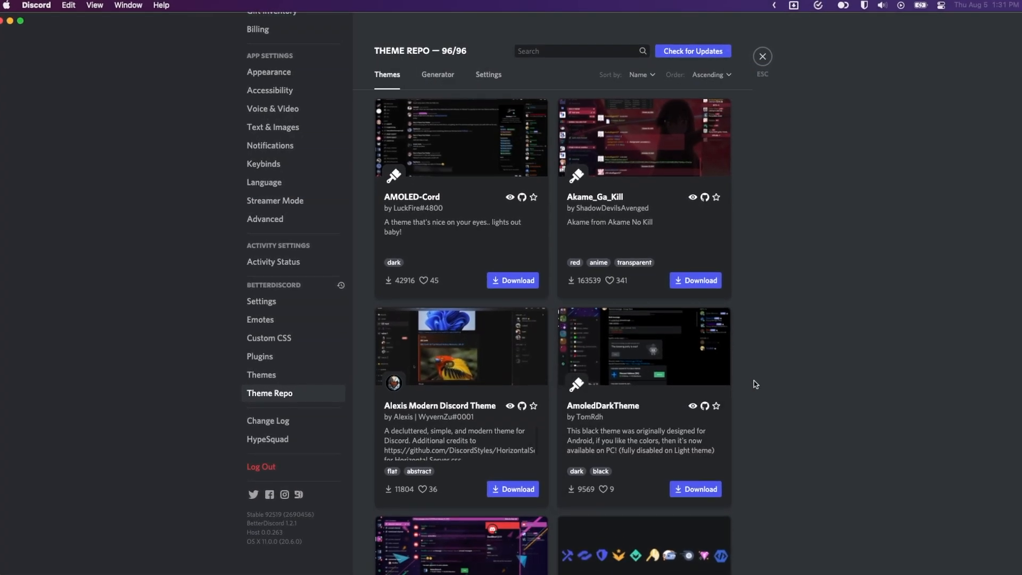
scroll("down", 3)
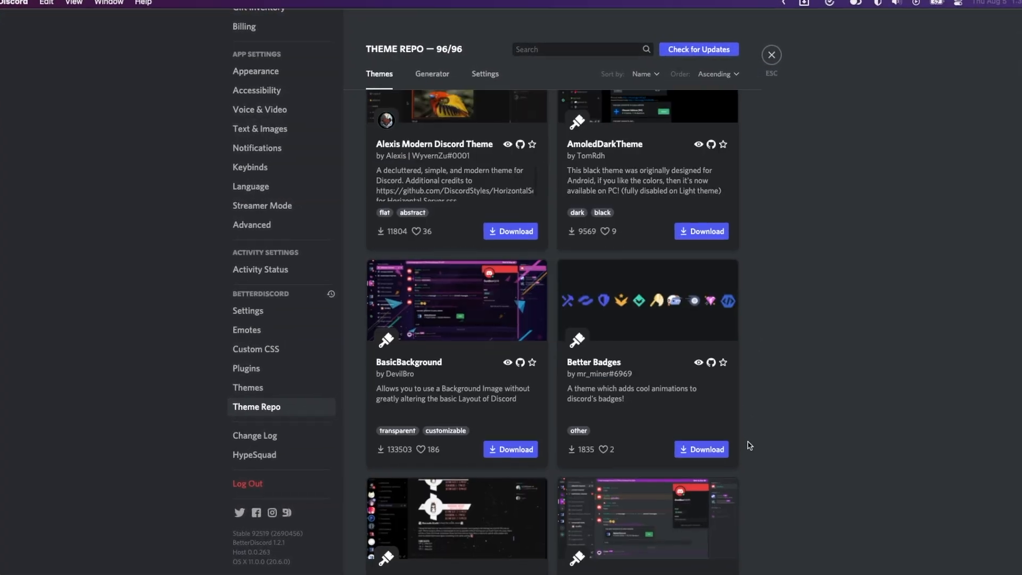
scroll("down", 3)
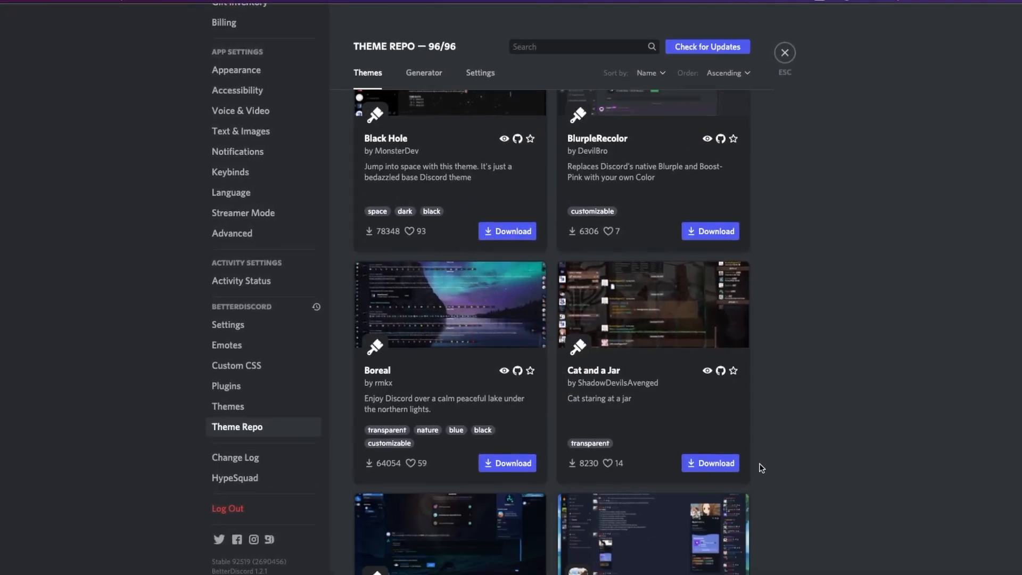
scroll("down", 3)
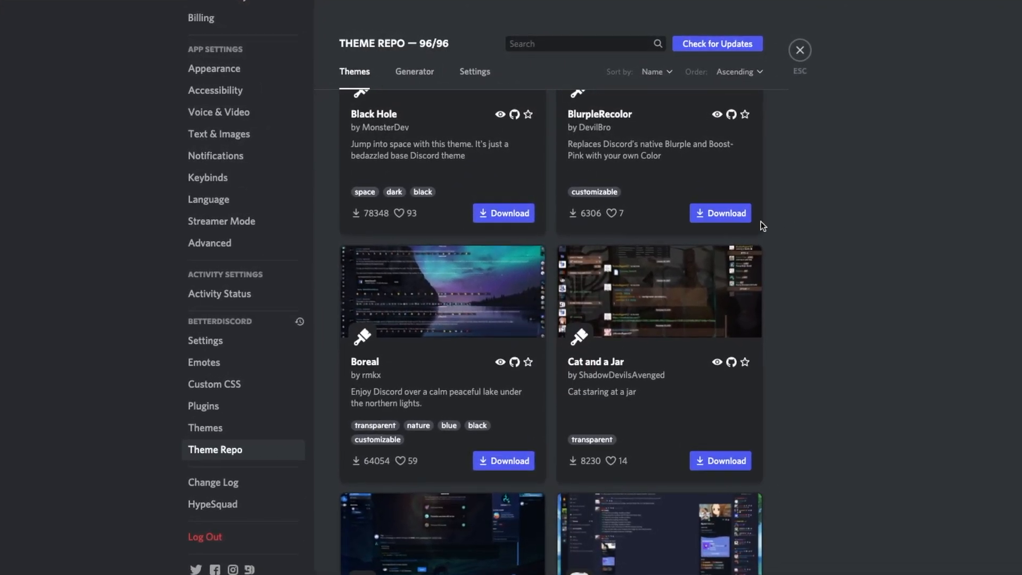
scroll("down", 3)
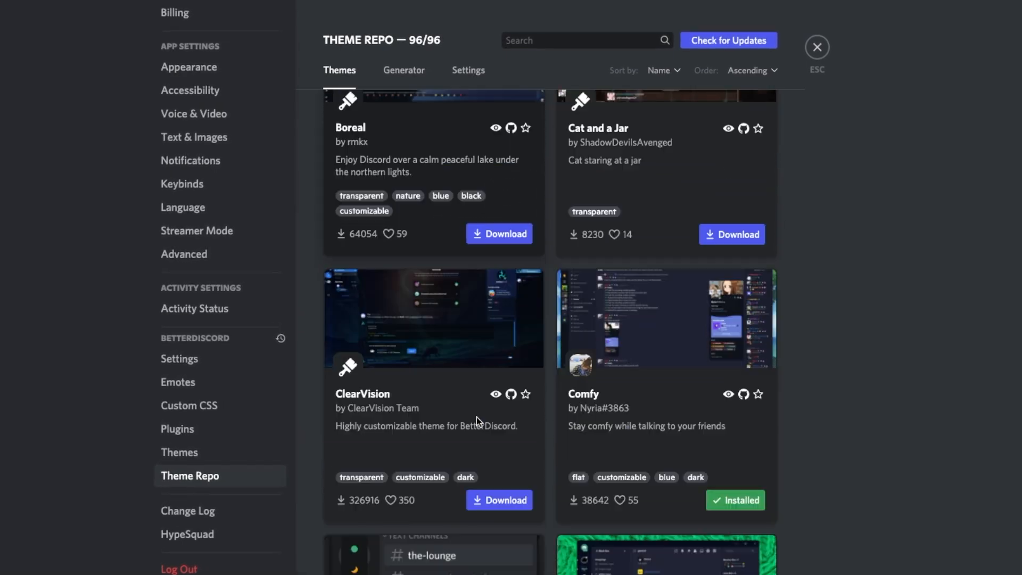
left_click(735, 500)
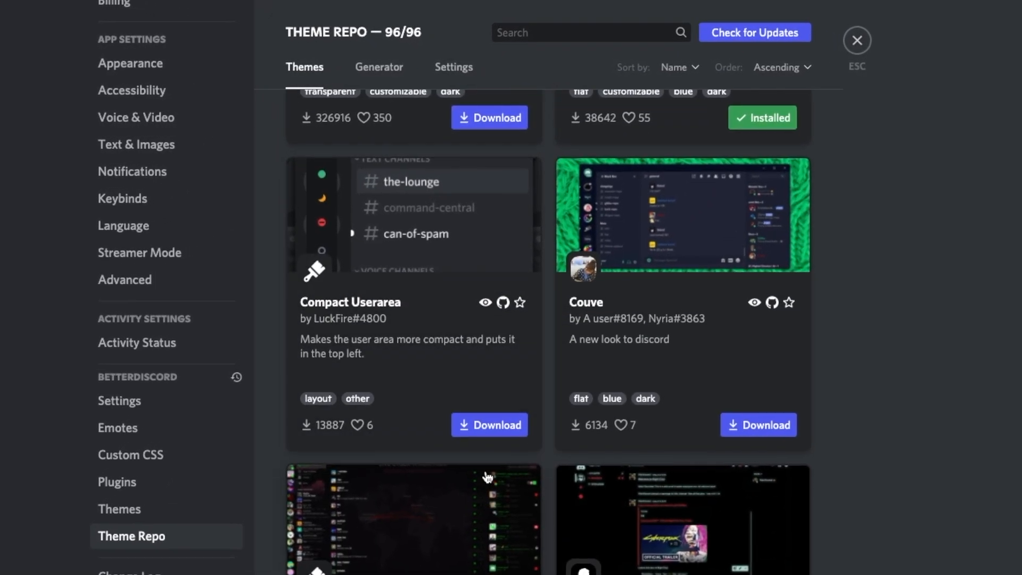
scroll("down", 3)
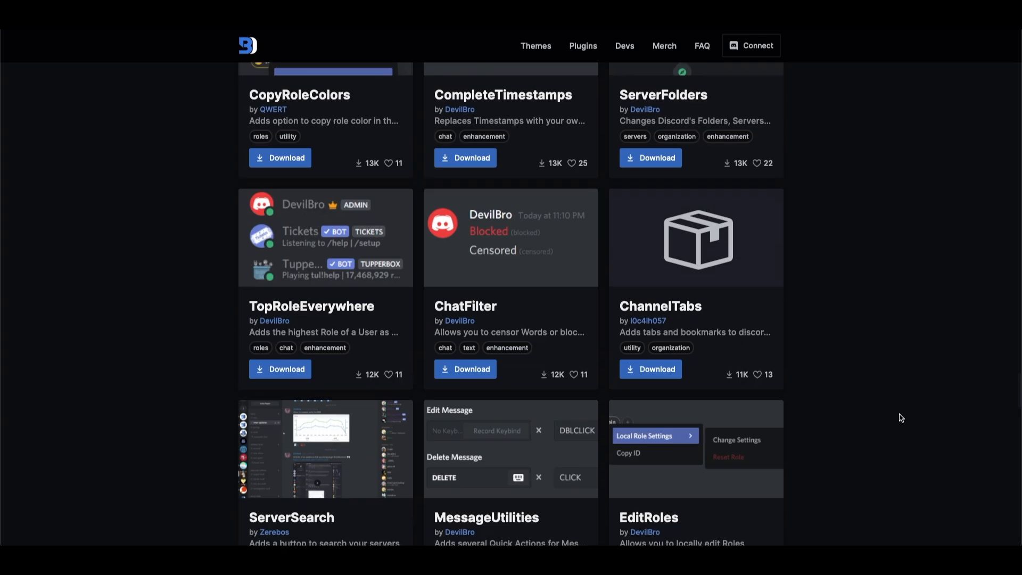
scroll("down", 3)
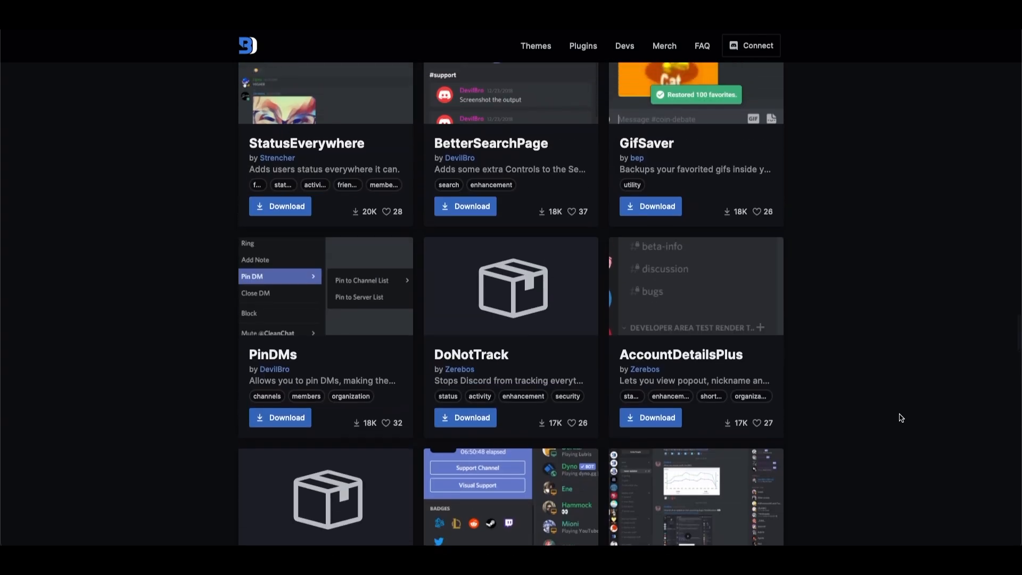
scroll("down", 3)
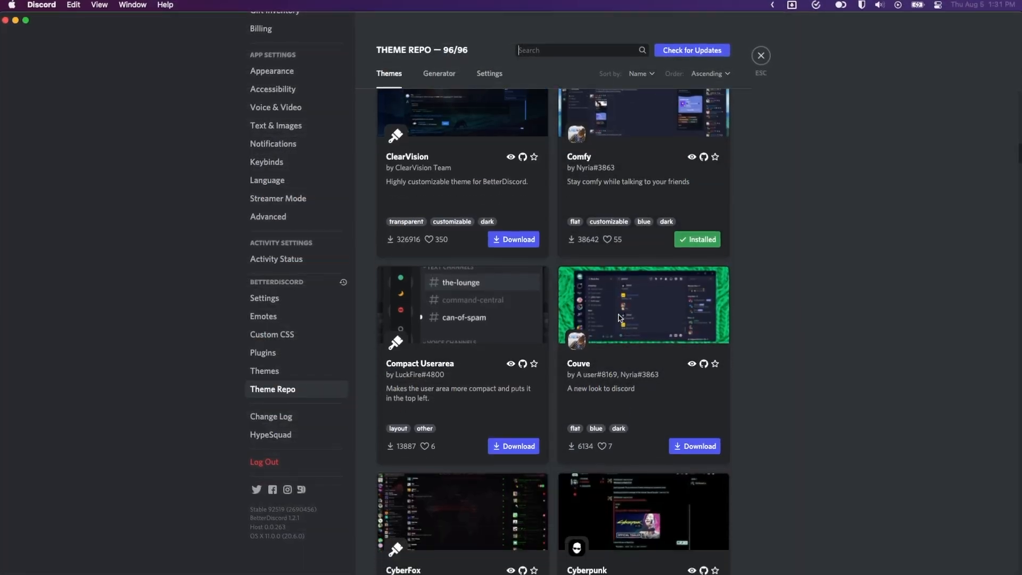
scroll("down", 3)
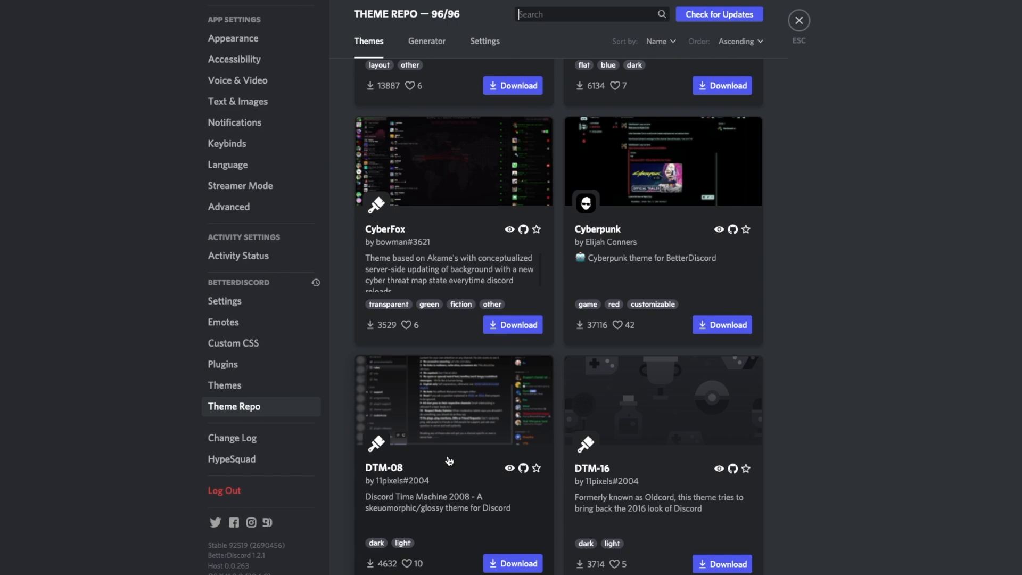
scroll("down", 3)
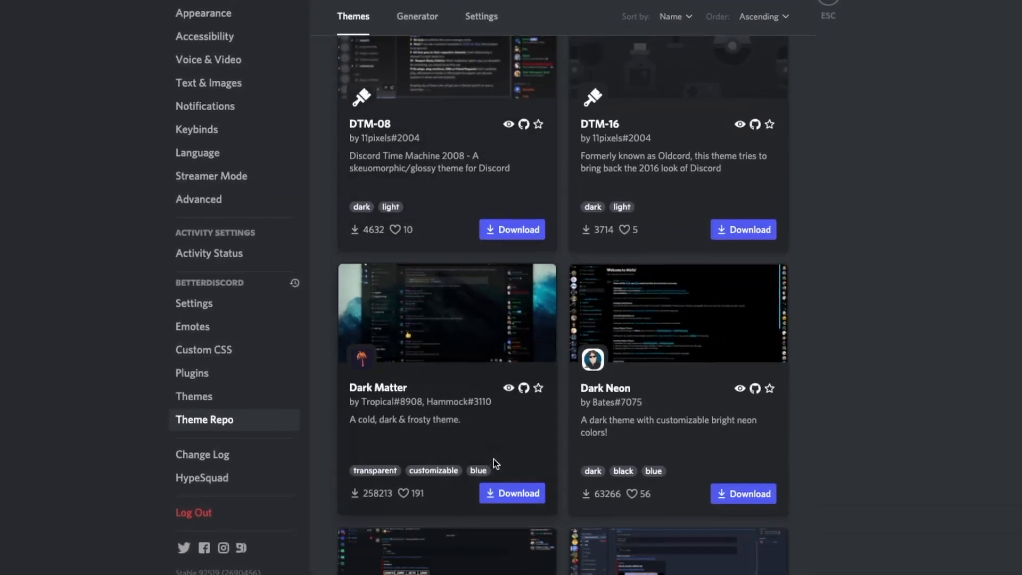
scroll("down", 3)
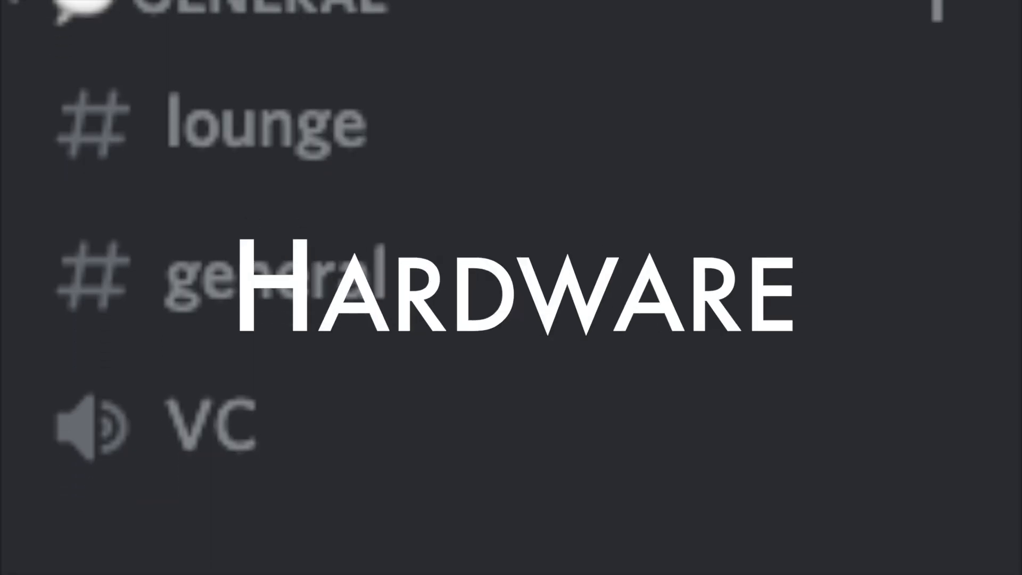
- Scroll the r/Apple server view after leaving User Settings
scroll("down", 3)
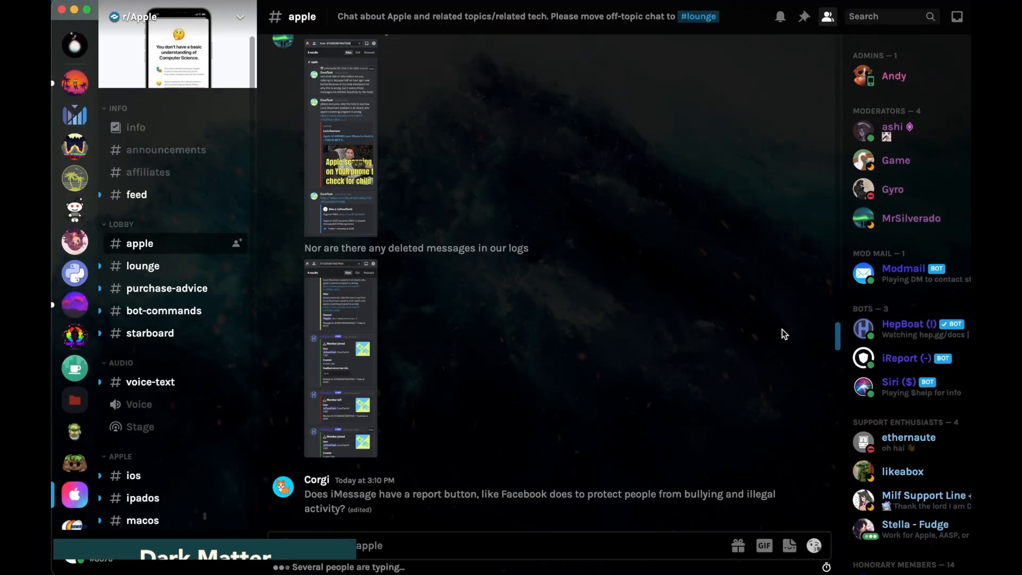
- Scroll the #apple channel to preview the Dark Matter theme's frosty backdrop
scroll("down", 3)
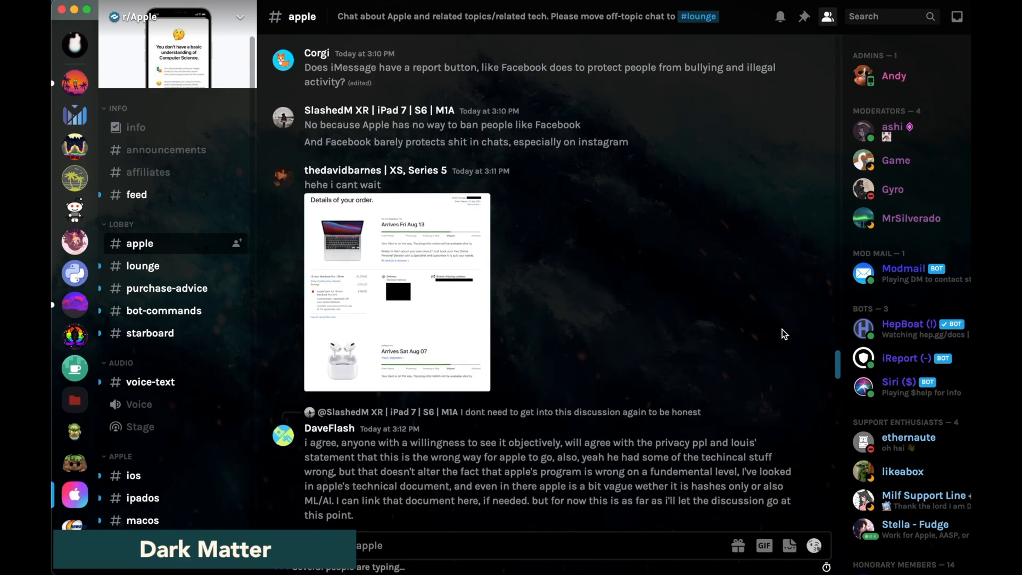
scroll("down", 3)
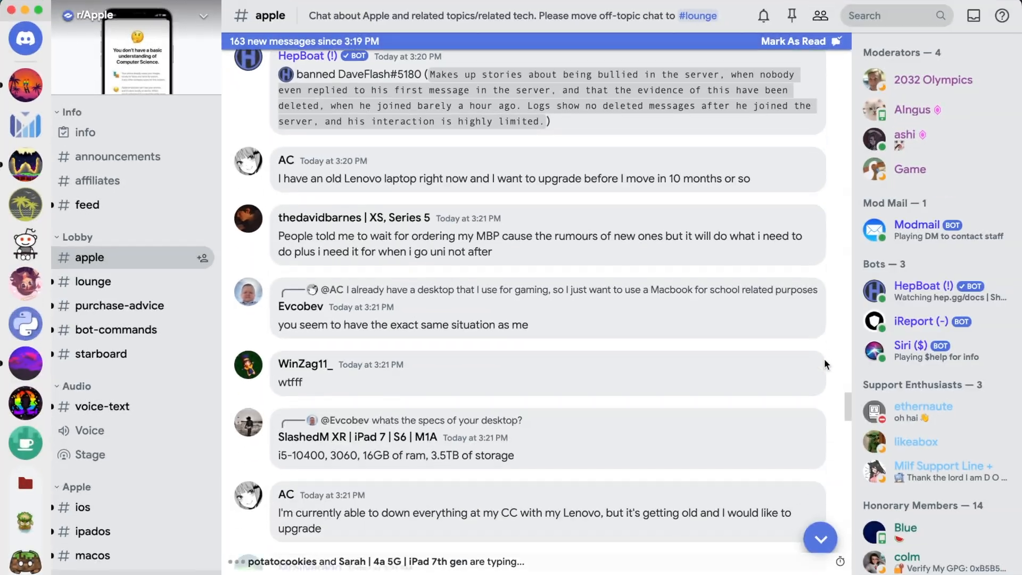
- Scroll the #apple channel to preview the light rounded-bubble theme
scroll("down", 3)
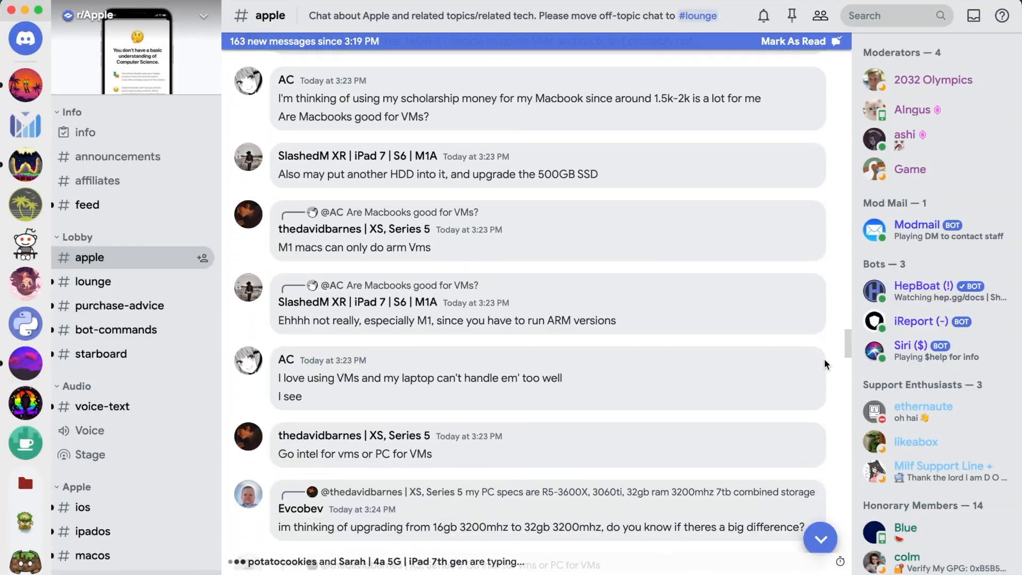